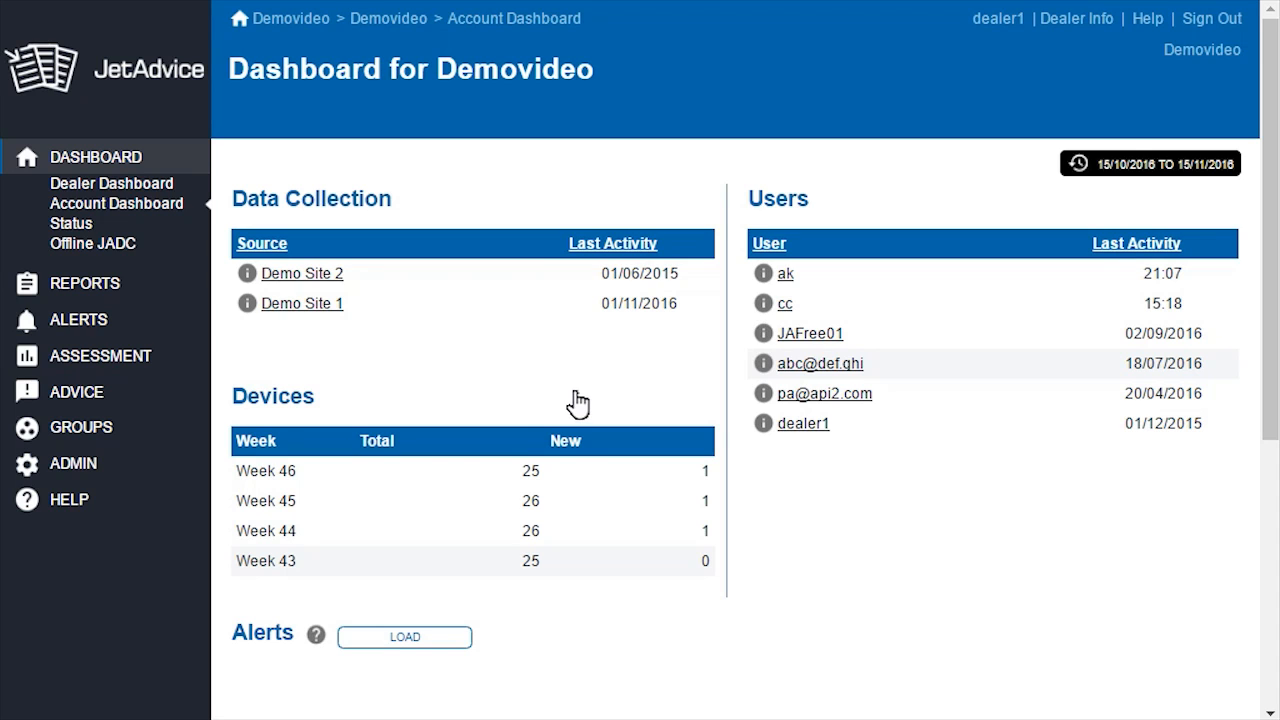
{"action": "mouse_move", "coordinate": [218, 284]}
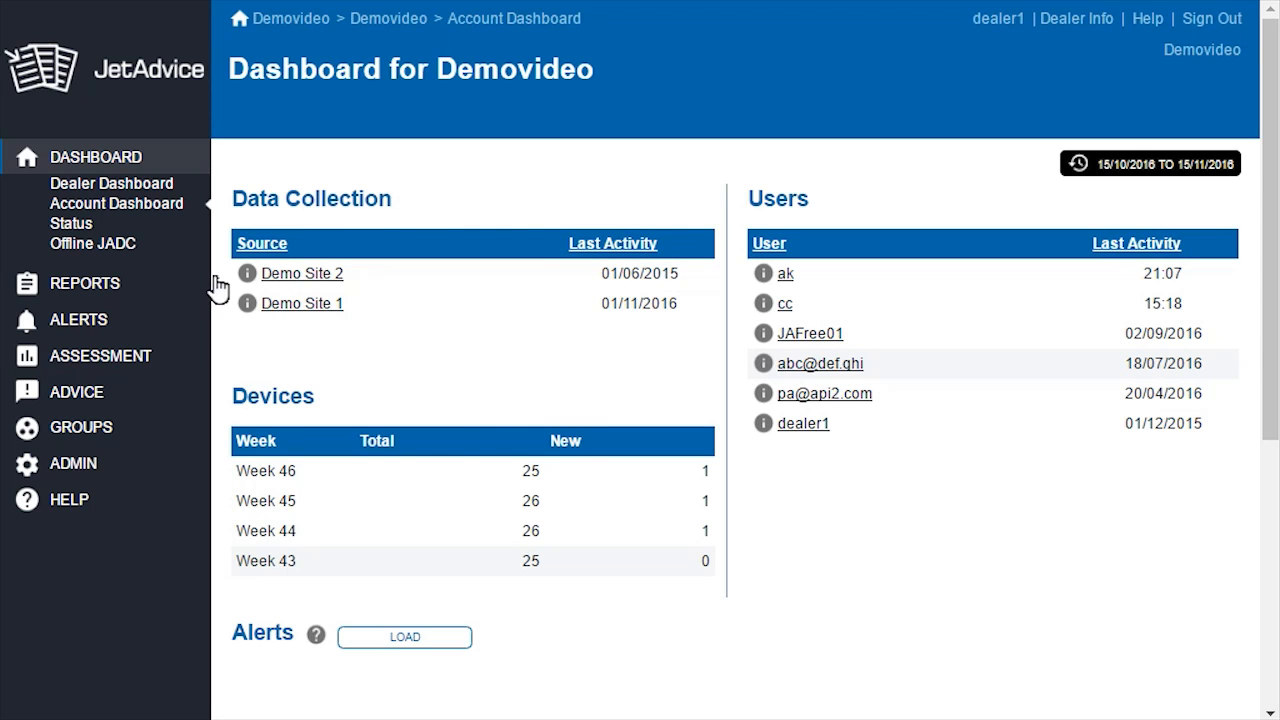
Expand the REPORTS section in the left sidebar to reveal its Overview entry.
{"action": "left_click", "coordinate": [84, 284]}
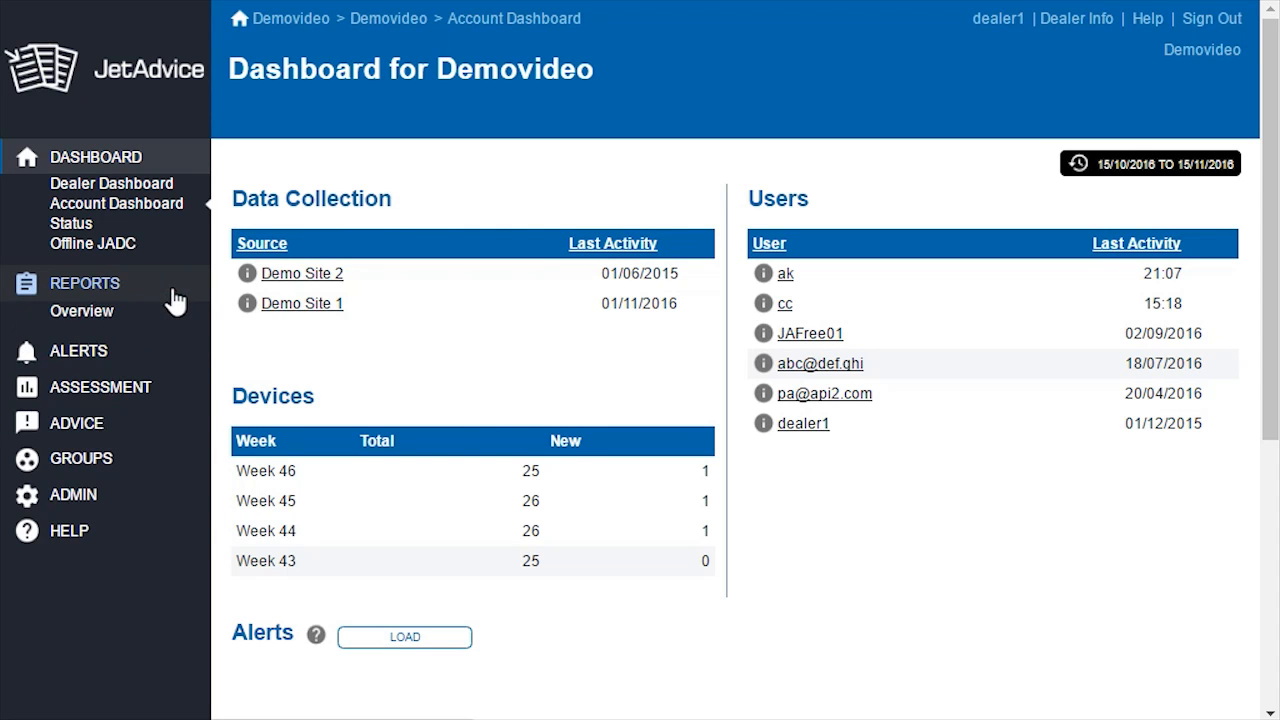
Show the Reports overview listing the JetAdvice Manager reports.
{"action": "left_click", "coordinate": [80, 312]}
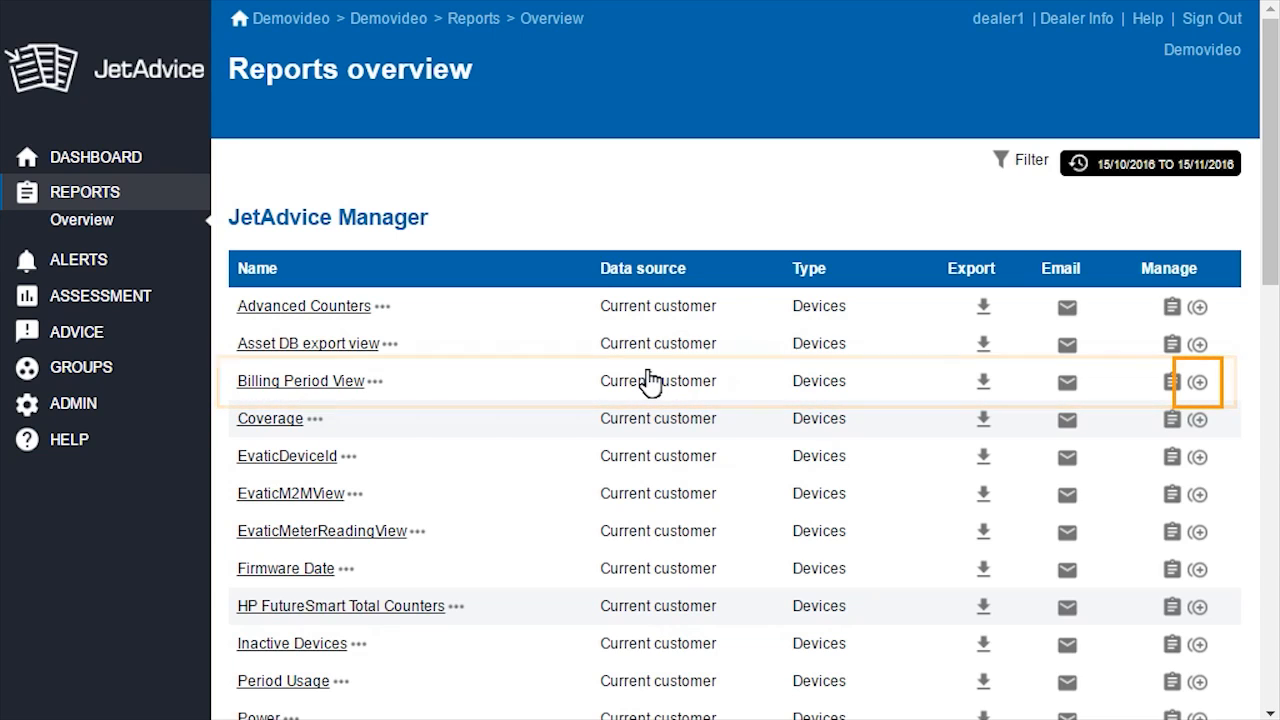
{"action": "mouse_move", "coordinate": [956, 382]}
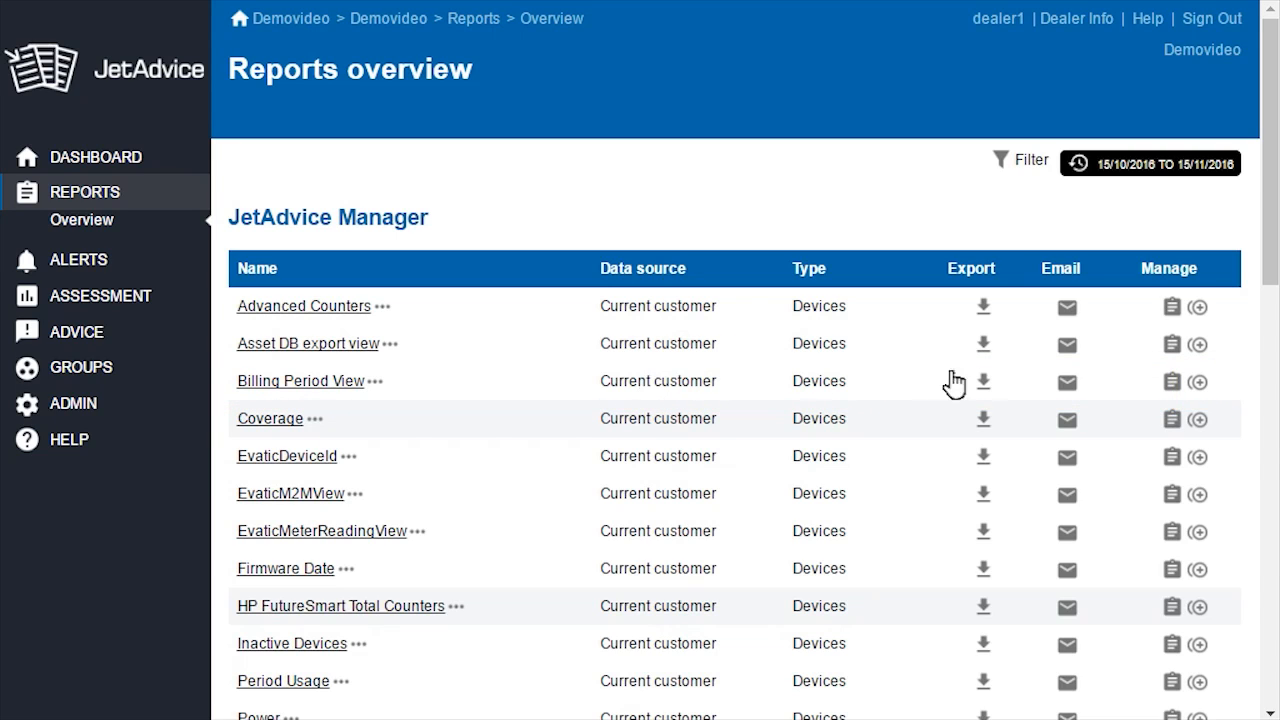
{"action": "mouse_move", "coordinate": [1196, 380]}
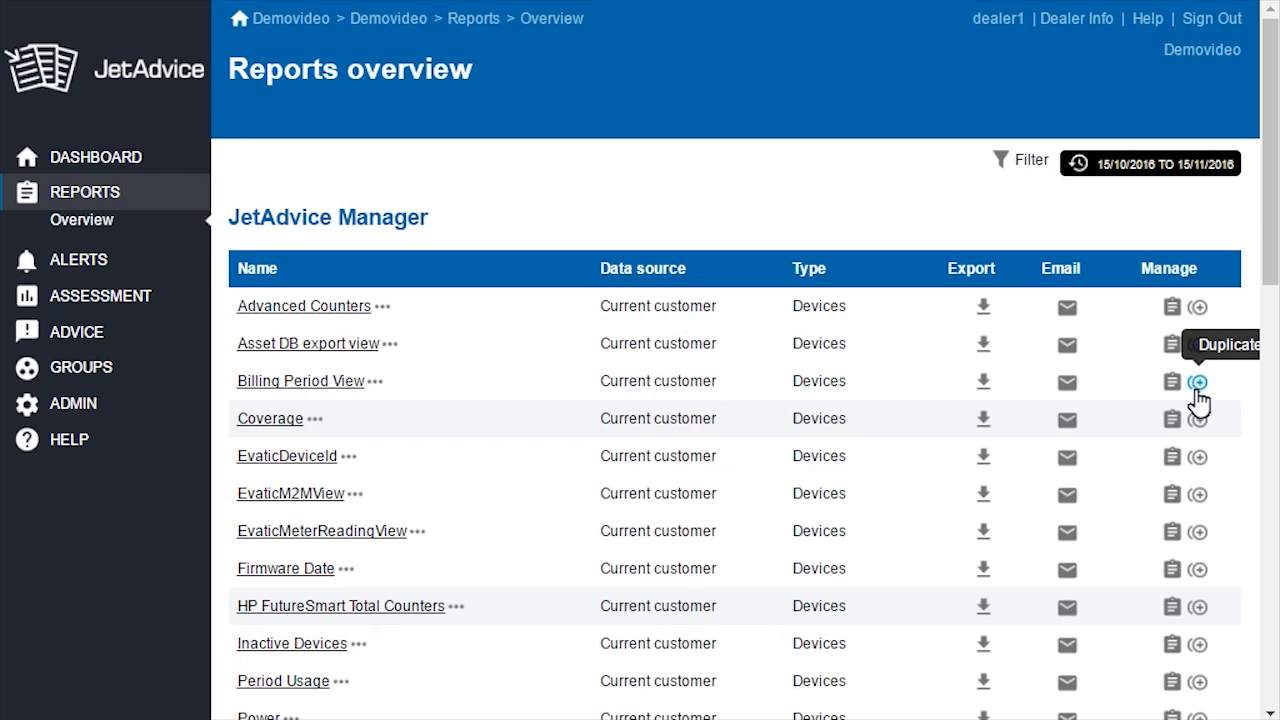
Duplicate the Billing Period View report to the Demovideo (Dealer) level.
{"action": "left_click", "coordinate": [1196, 380]}
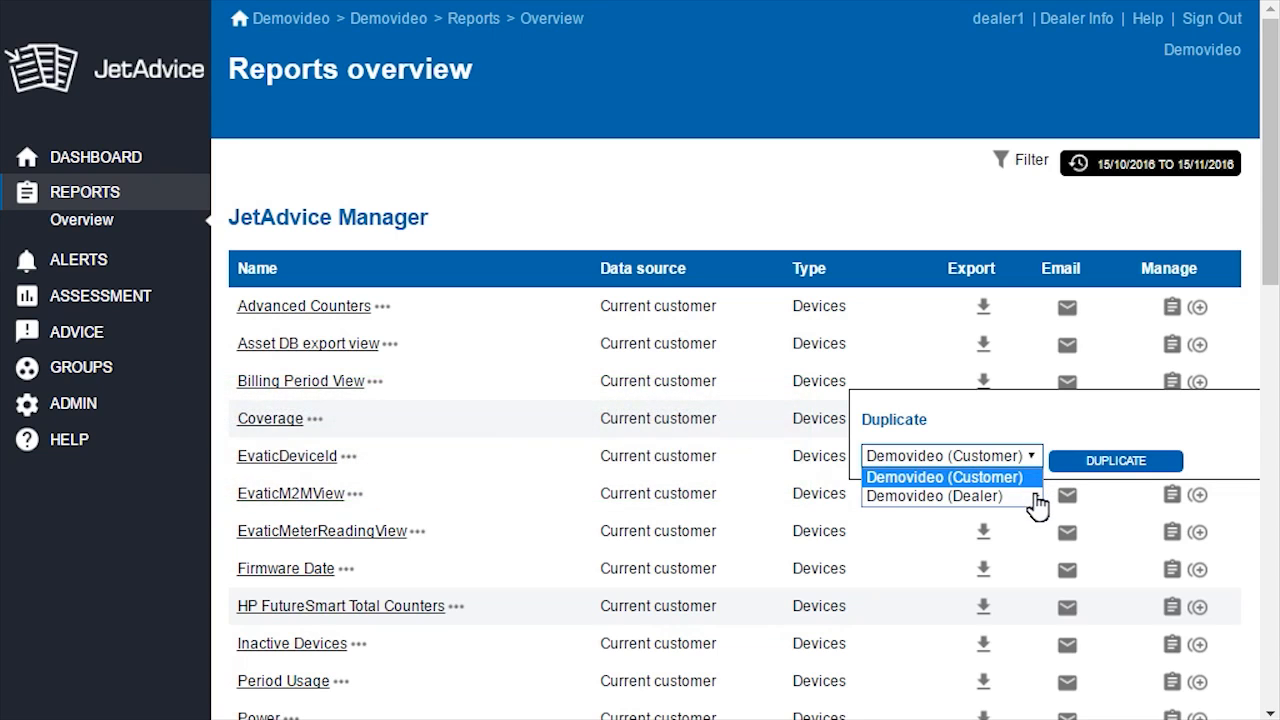
{"action": "left_click", "coordinate": [932, 496]}
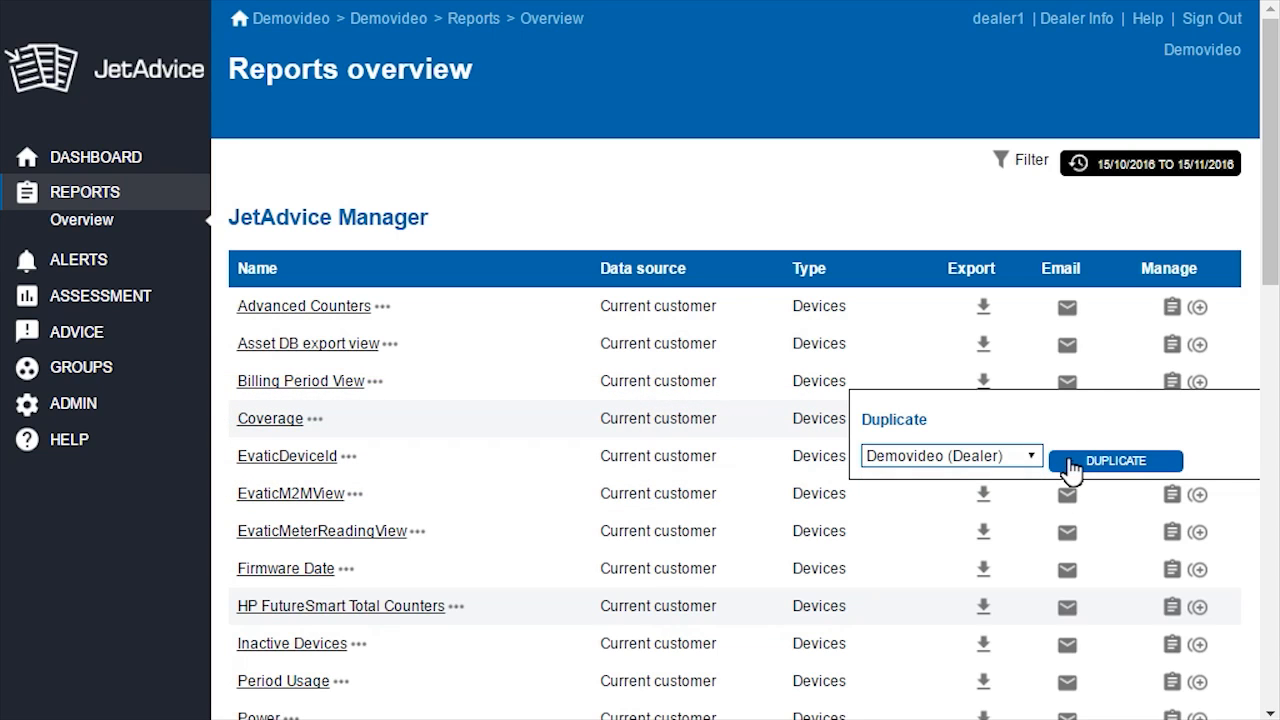
{"action": "left_click", "coordinate": [1116, 460]}
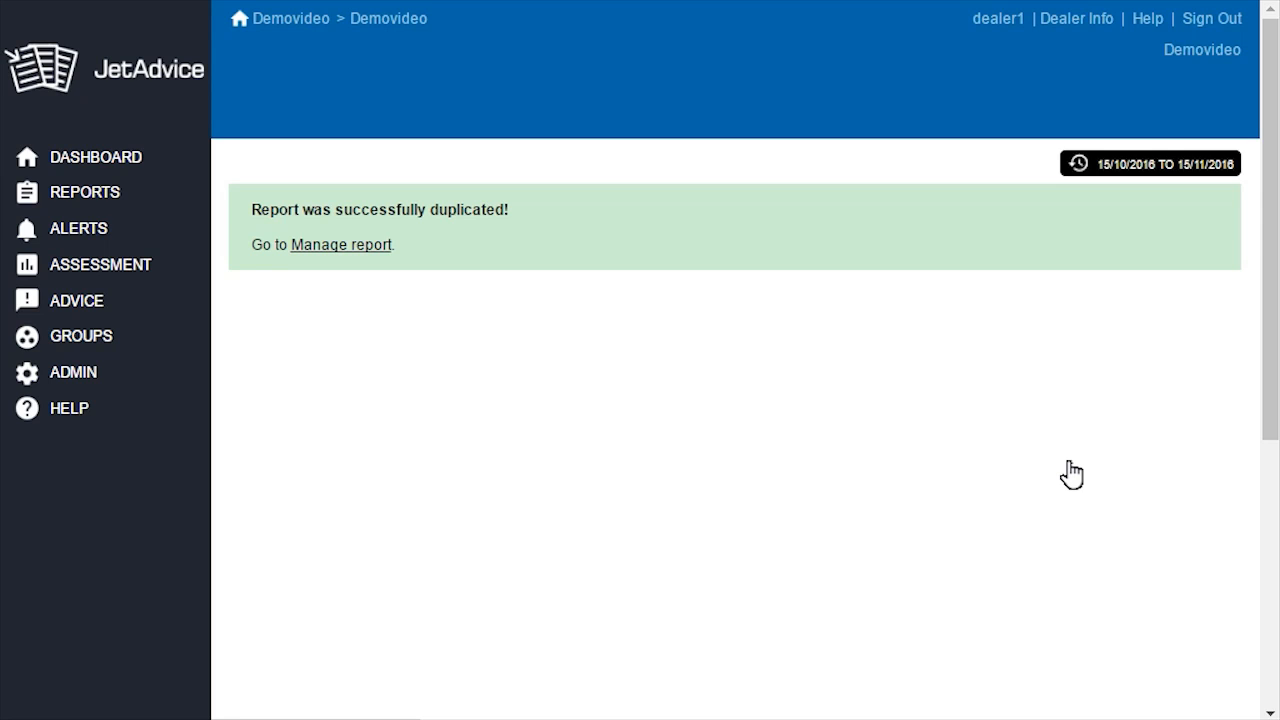
{"action": "mouse_move", "coordinate": [352, 270]}
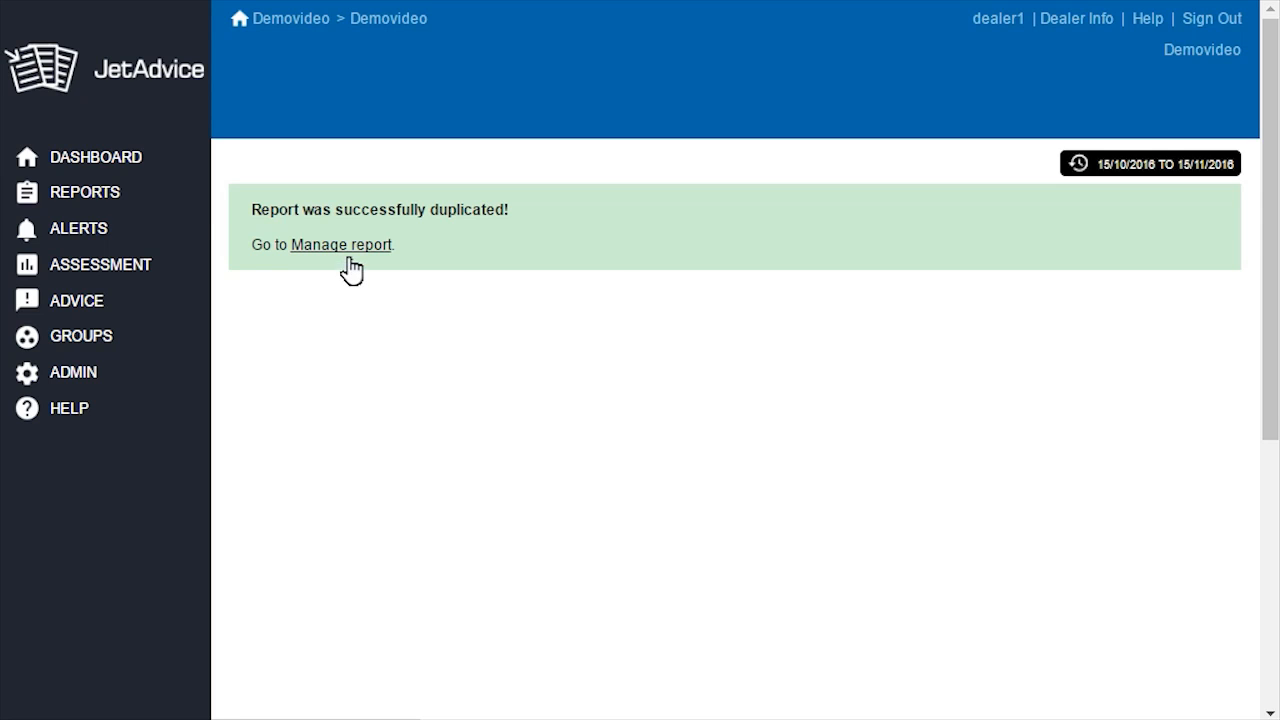
Follow the Manage report link to edit the duplicated Billing Period View - Dealer Report.
{"action": "left_click", "coordinate": [340, 244]}
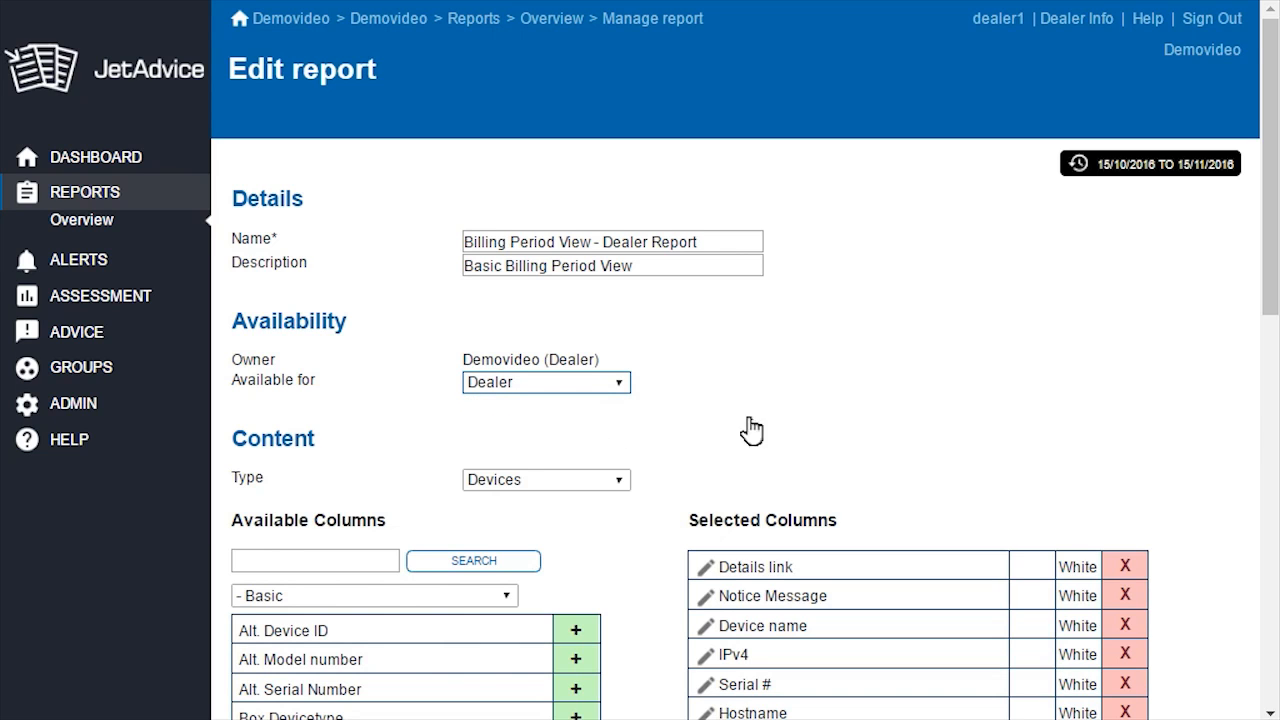
Find Customer Name in Available Columns and add it after Details link.
{"action": "scroll", "scroll_direction": "down", "scroll_amount": 3}
{"action": "type", "text": "Customer Name"}
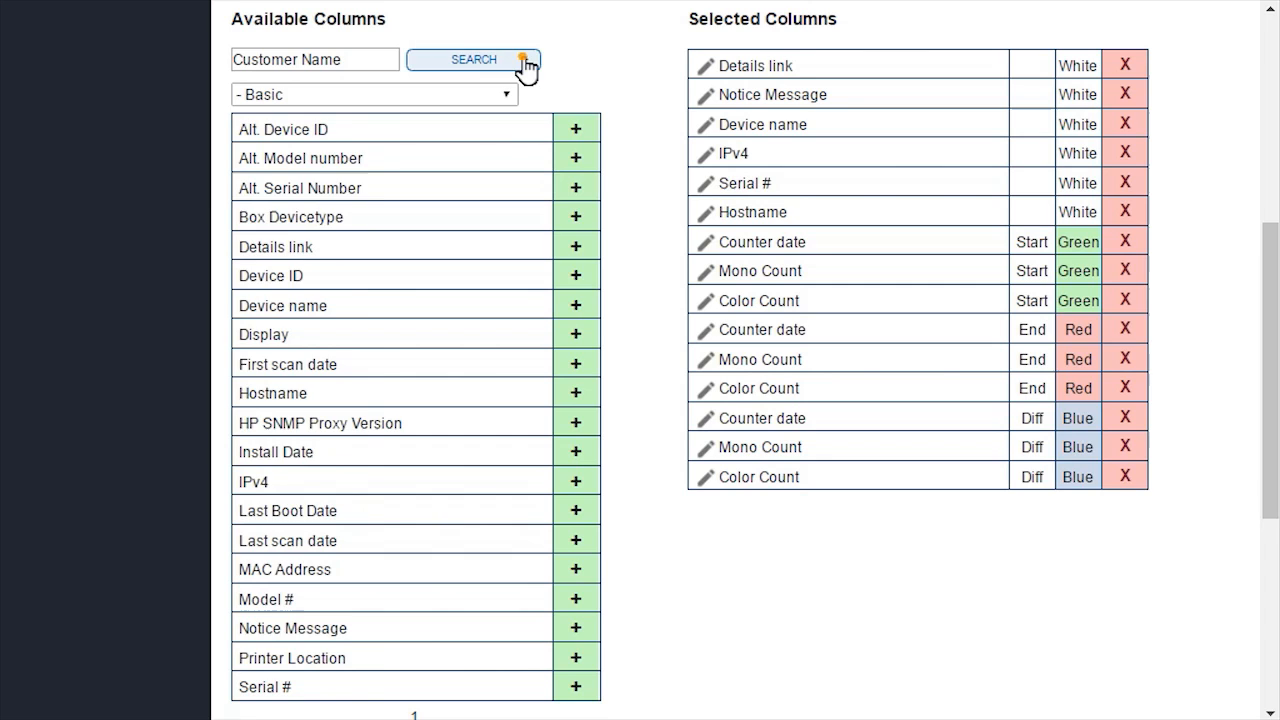
{"action": "left_click", "coordinate": [472, 60]}
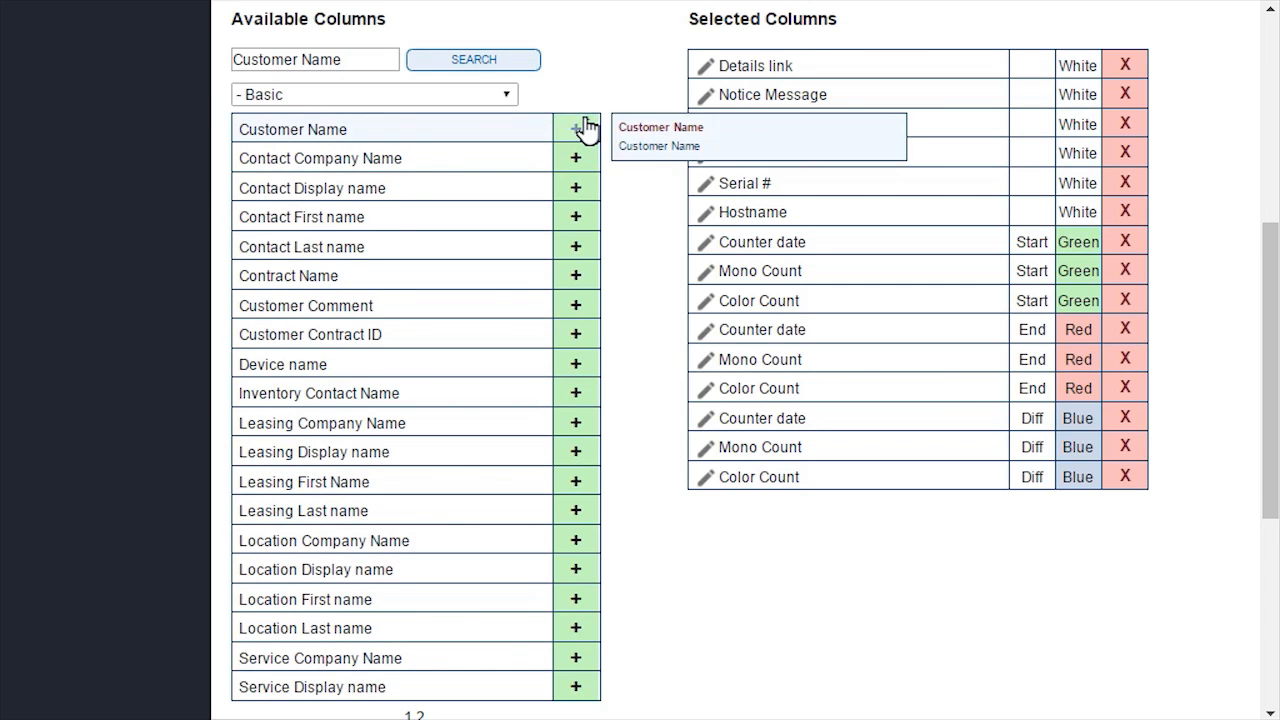
{"action": "left_click", "coordinate": [576, 128]}
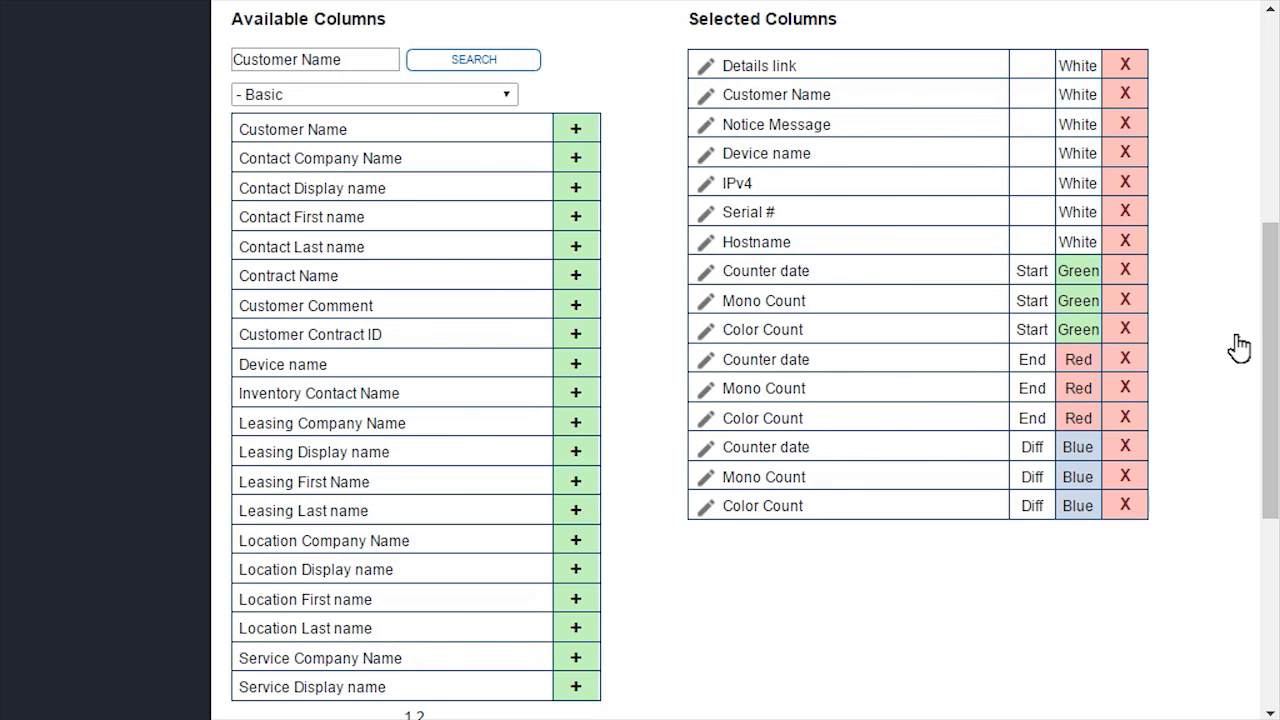
Set the Customers data source to All customers and update the report.
{"action": "scroll", "scroll_direction": "down", "scroll_amount": 3}
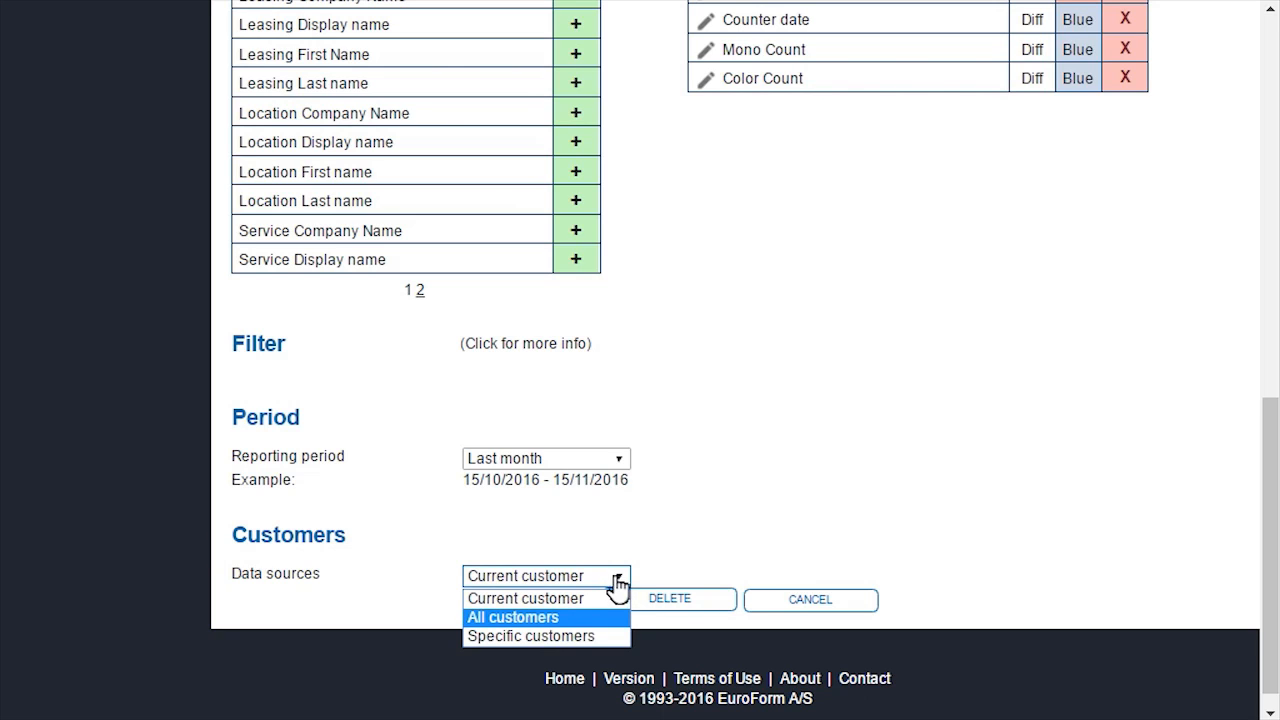
{"action": "left_click", "coordinate": [512, 616]}
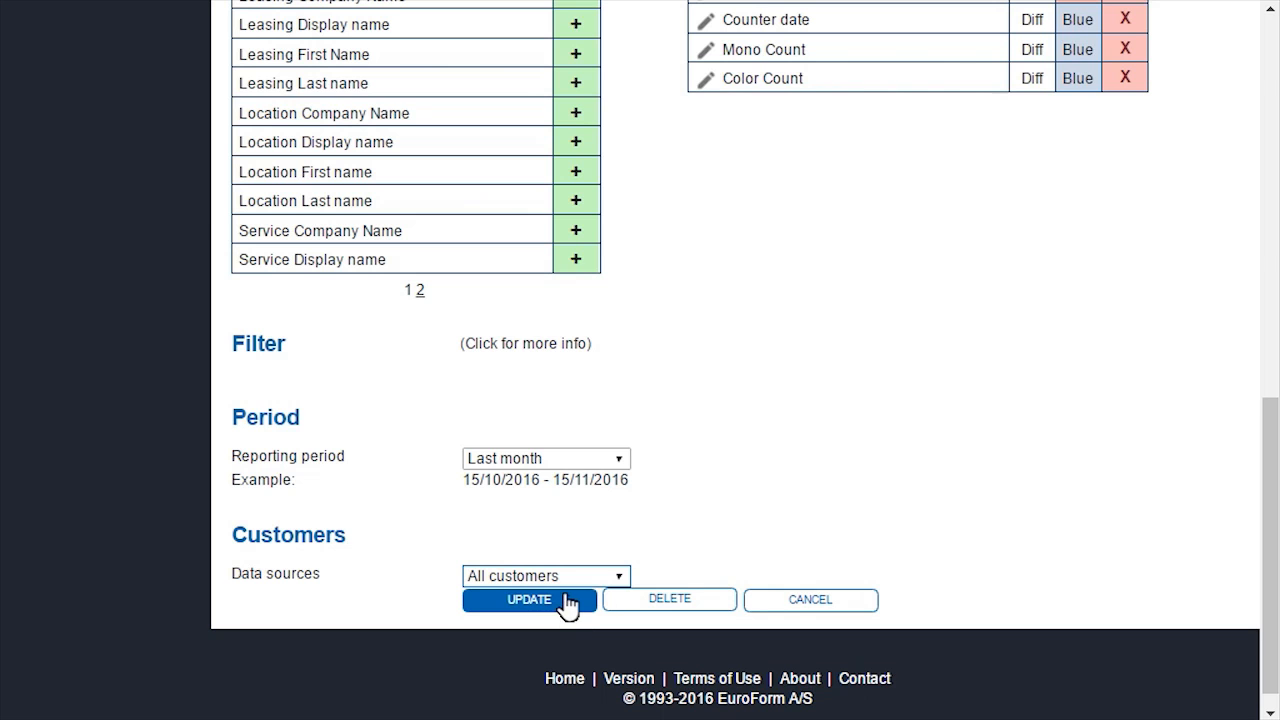
{"action": "left_click", "coordinate": [528, 600]}
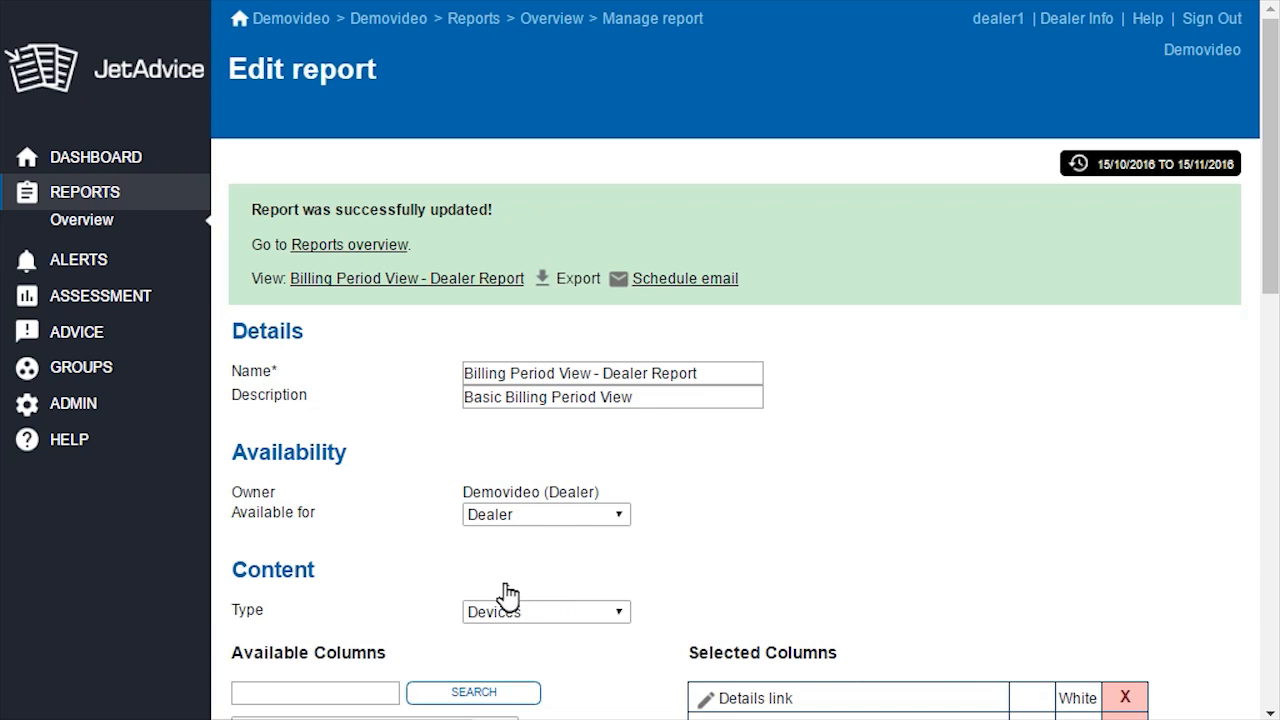
Return to the overview and locate Billing Period View - Dealer under Demovideo reports.
{"action": "left_click", "coordinate": [348, 244]}
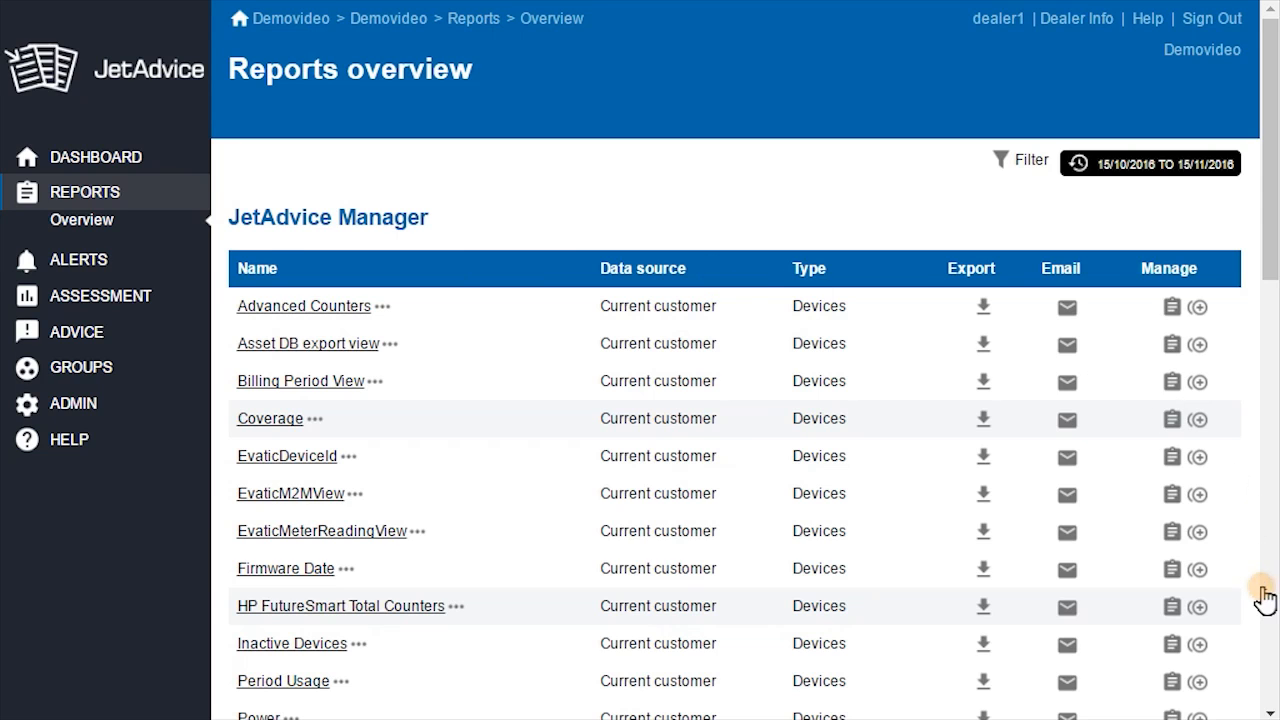
{"action": "scroll", "scroll_direction": "down", "scroll_amount": 3}
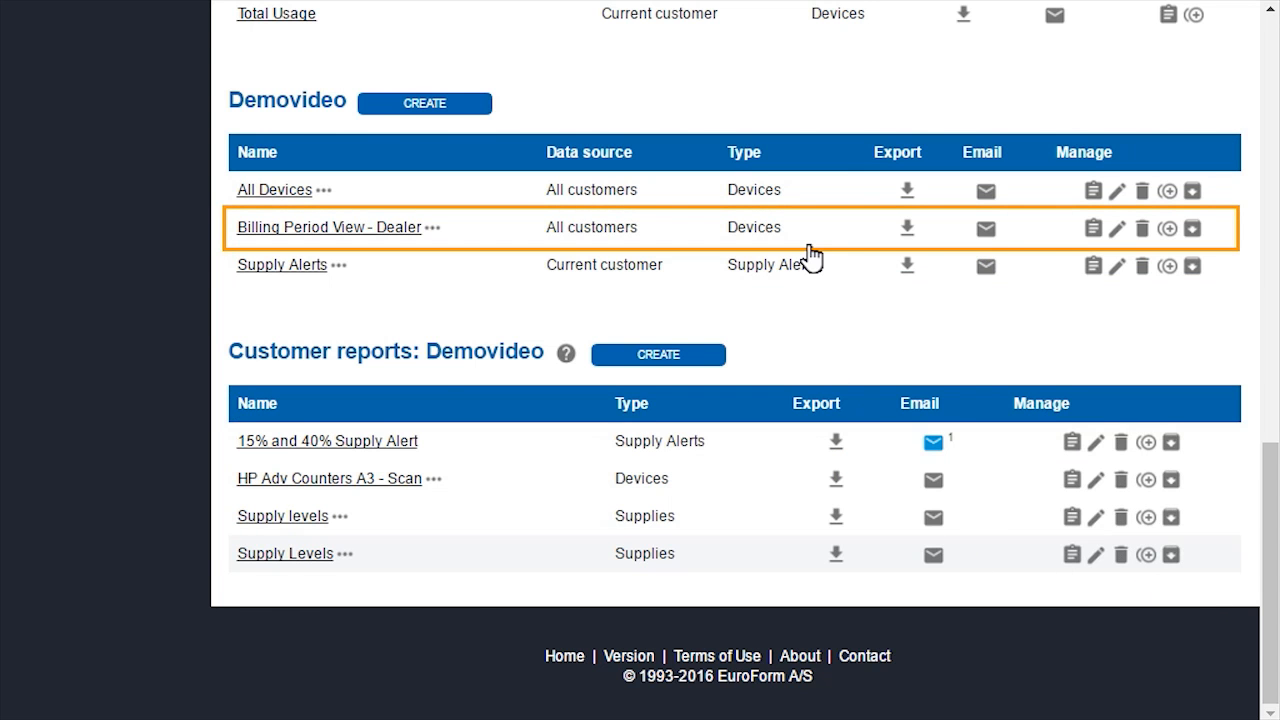
{"action": "mouse_move", "coordinate": [976, 256]}
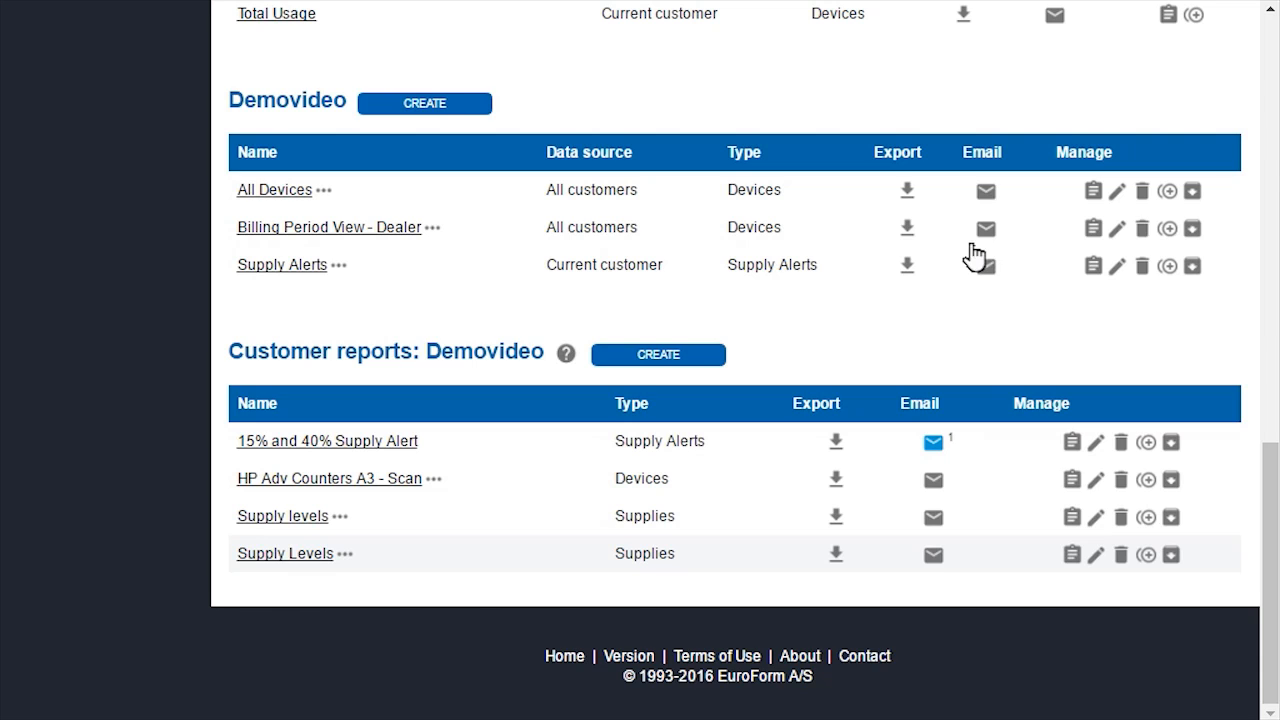